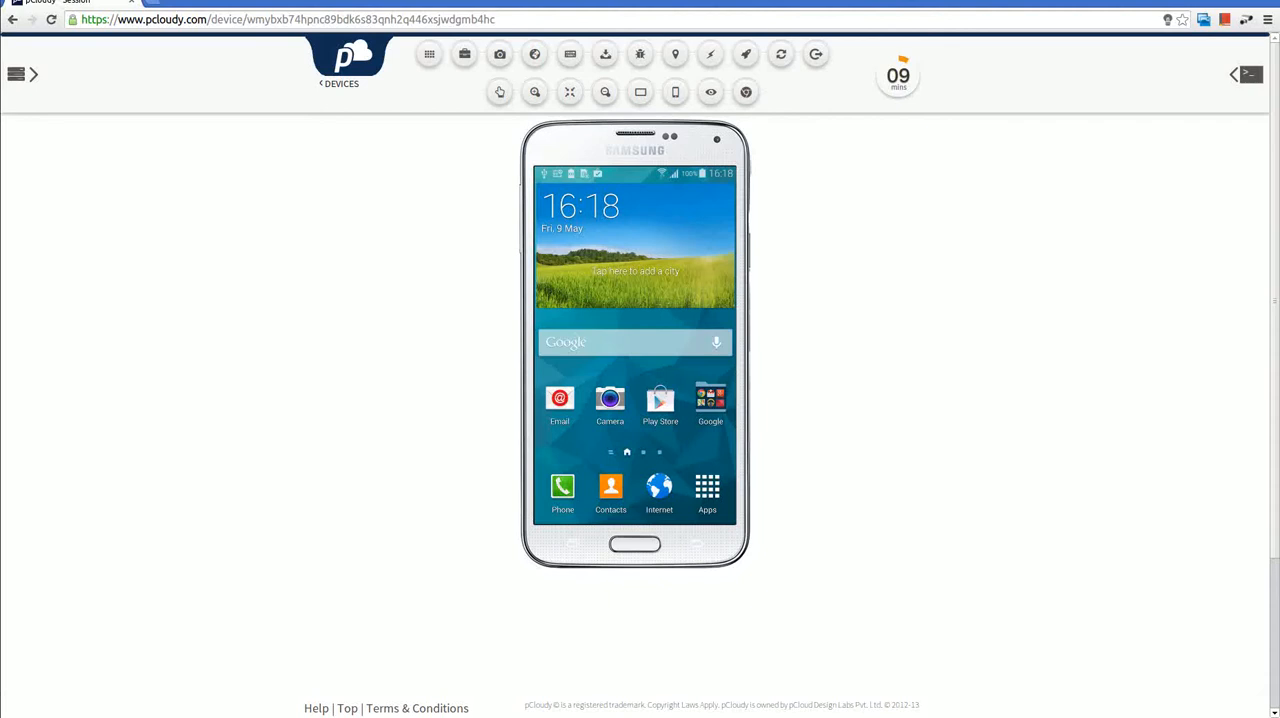
pyautogui.moveTo(1249, 74)
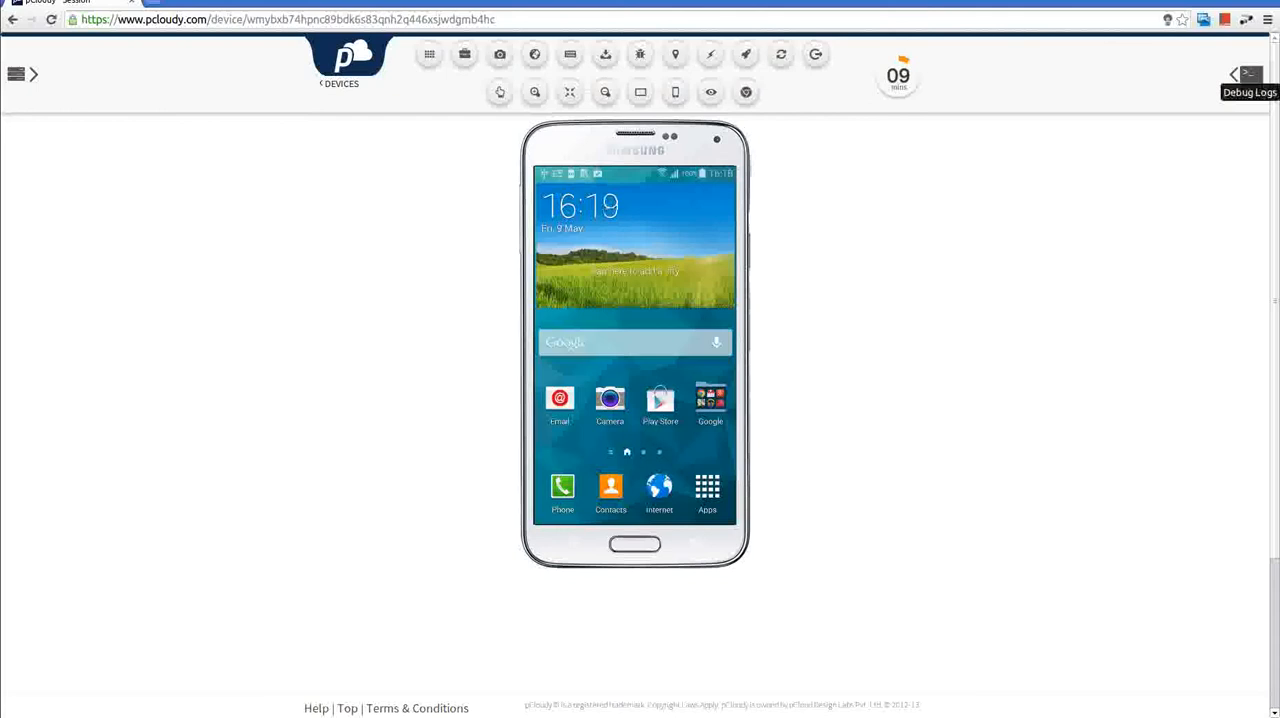
# Open the Debug Logs panel and start streaming the Galaxy S5's logs live
pyautogui.click(1234, 74)
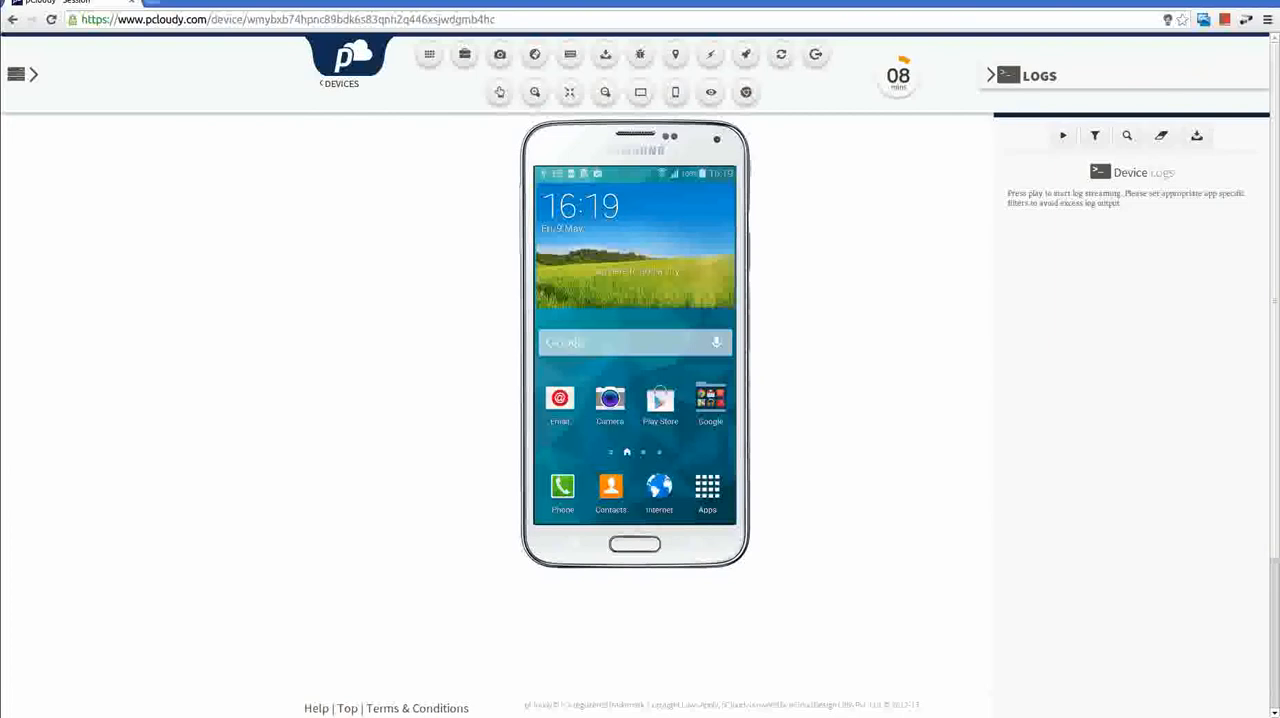
pyautogui.click(1062, 135)
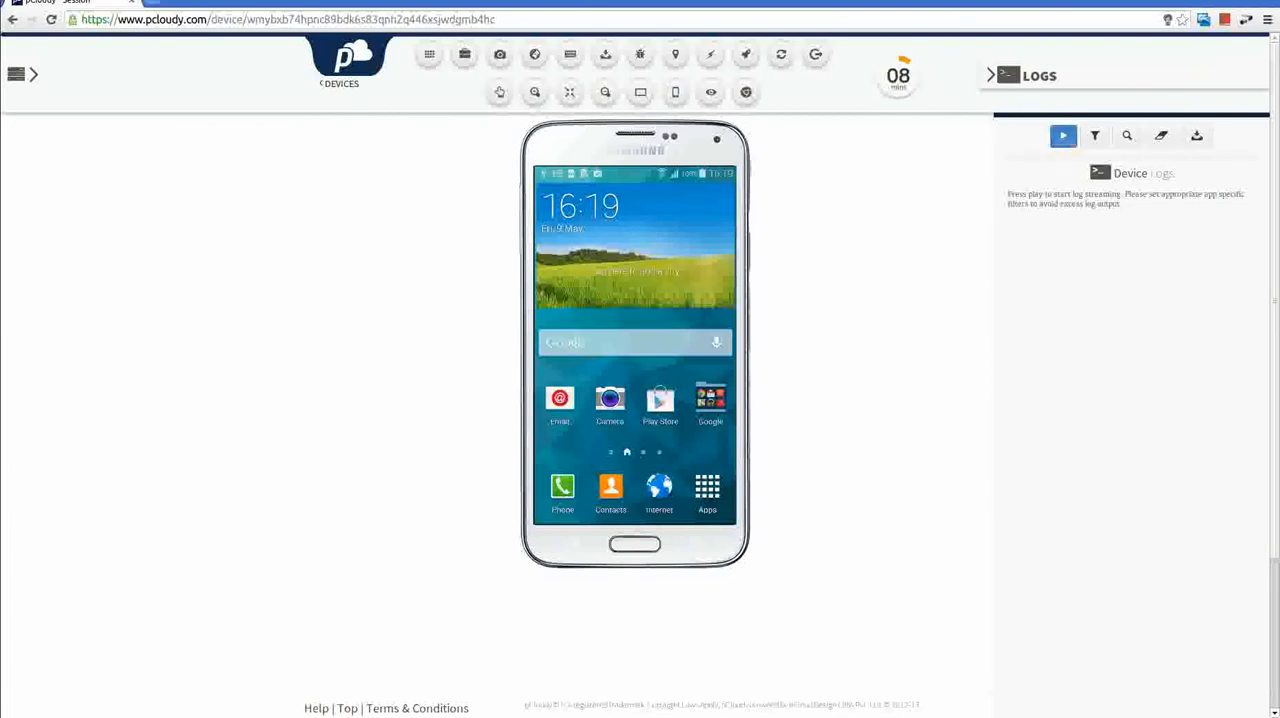
pyautogui.click(1063, 135)
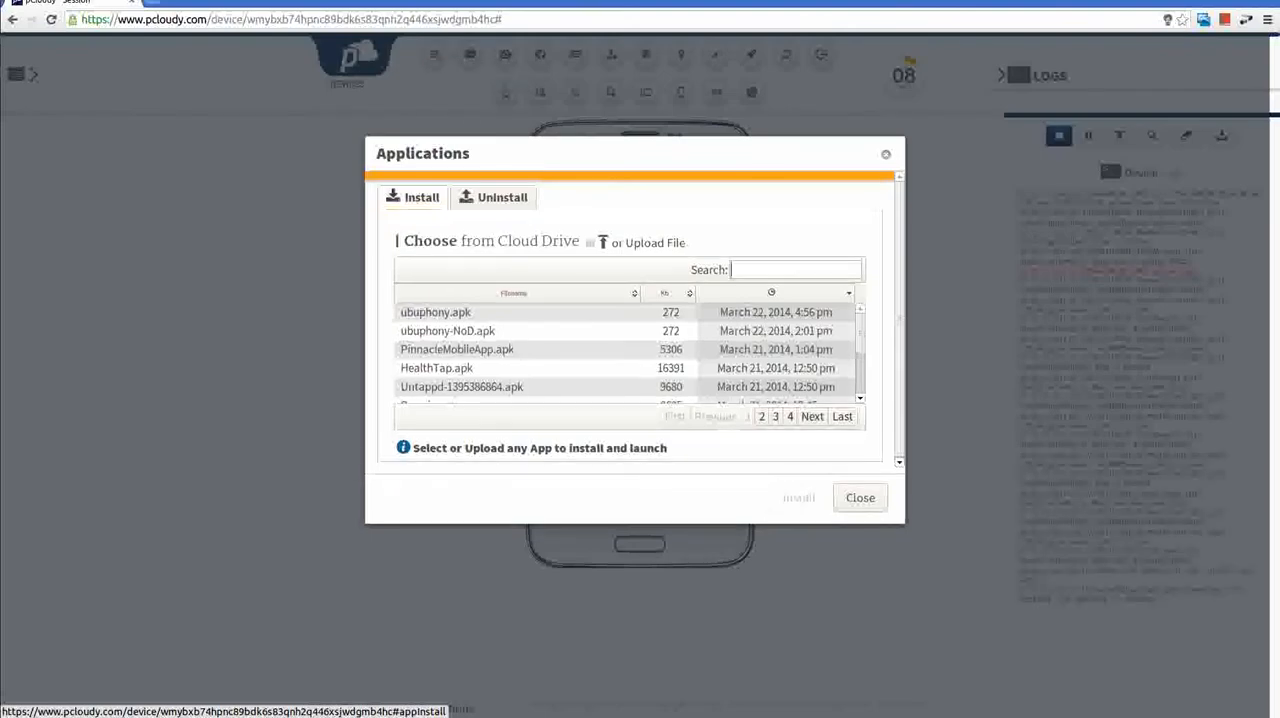
# Search 'cra', install HelloJni_crash.apk, and close the installer once launch completes
pyautogui.write('c')
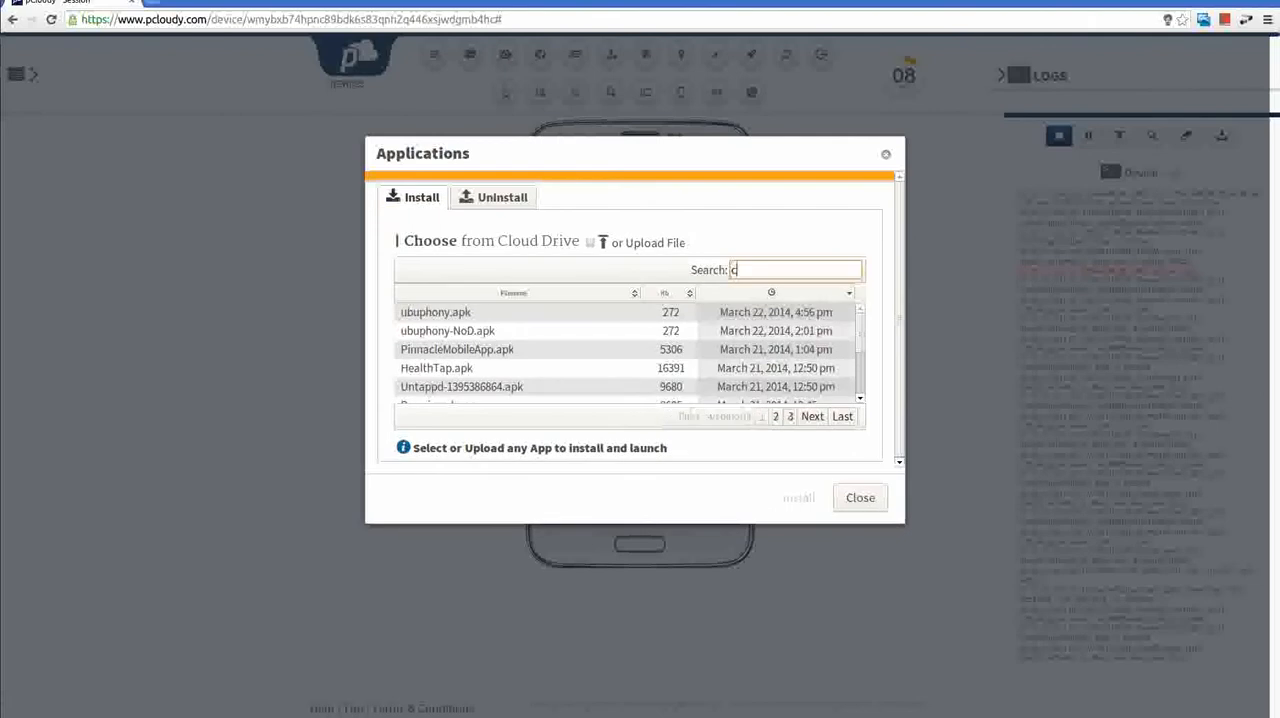
pyautogui.write('ra')
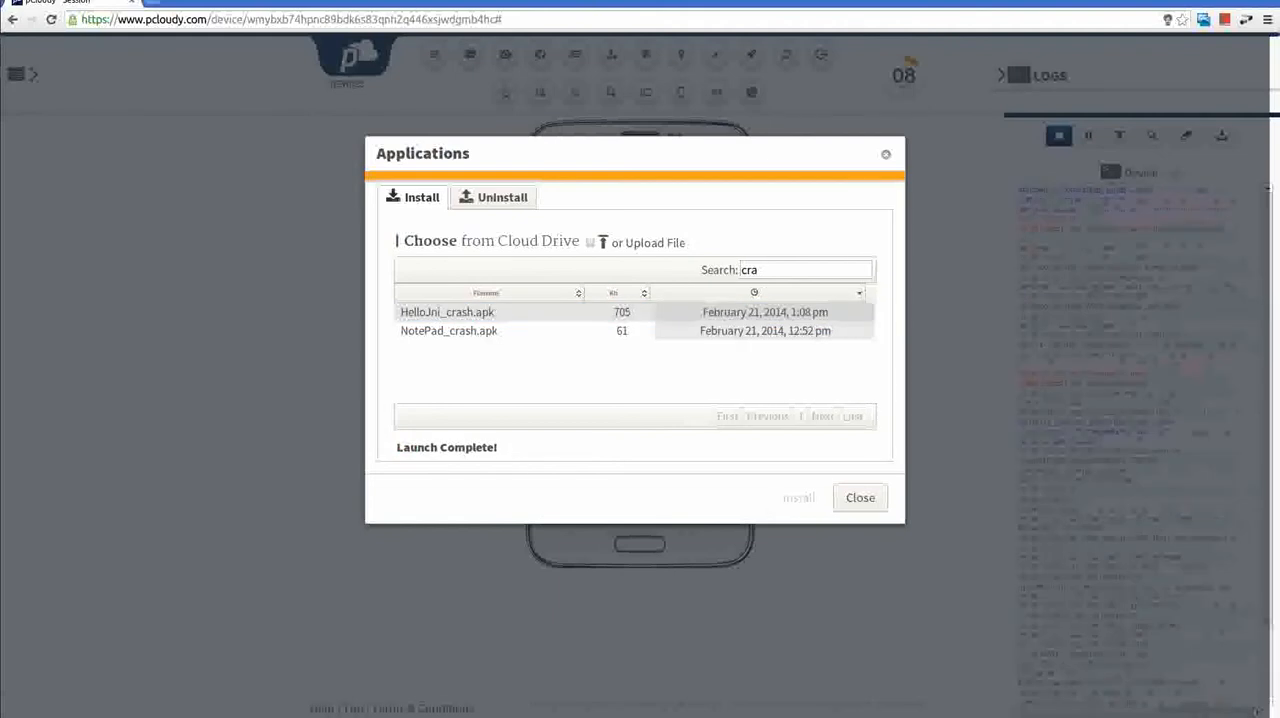
pyautogui.click(859, 497)
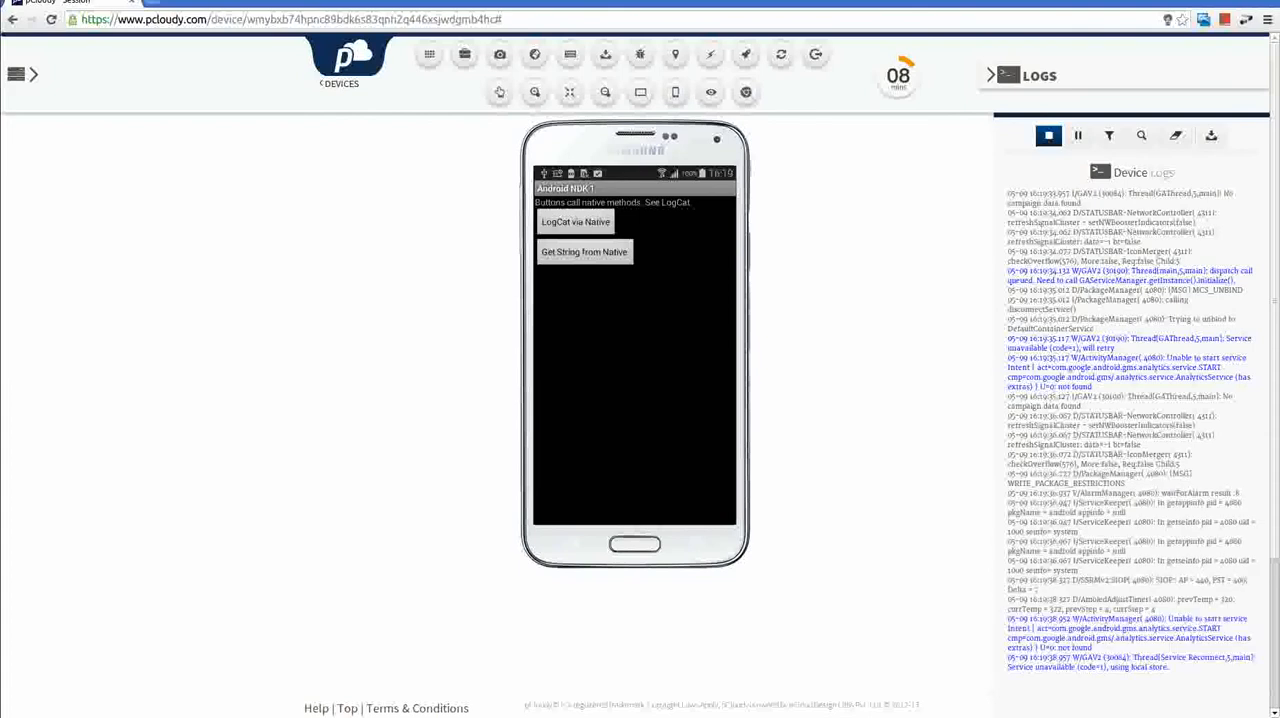
# Save a PNG screenshot of the Android NDK 1 app to Documents
pyautogui.scroll(-3)
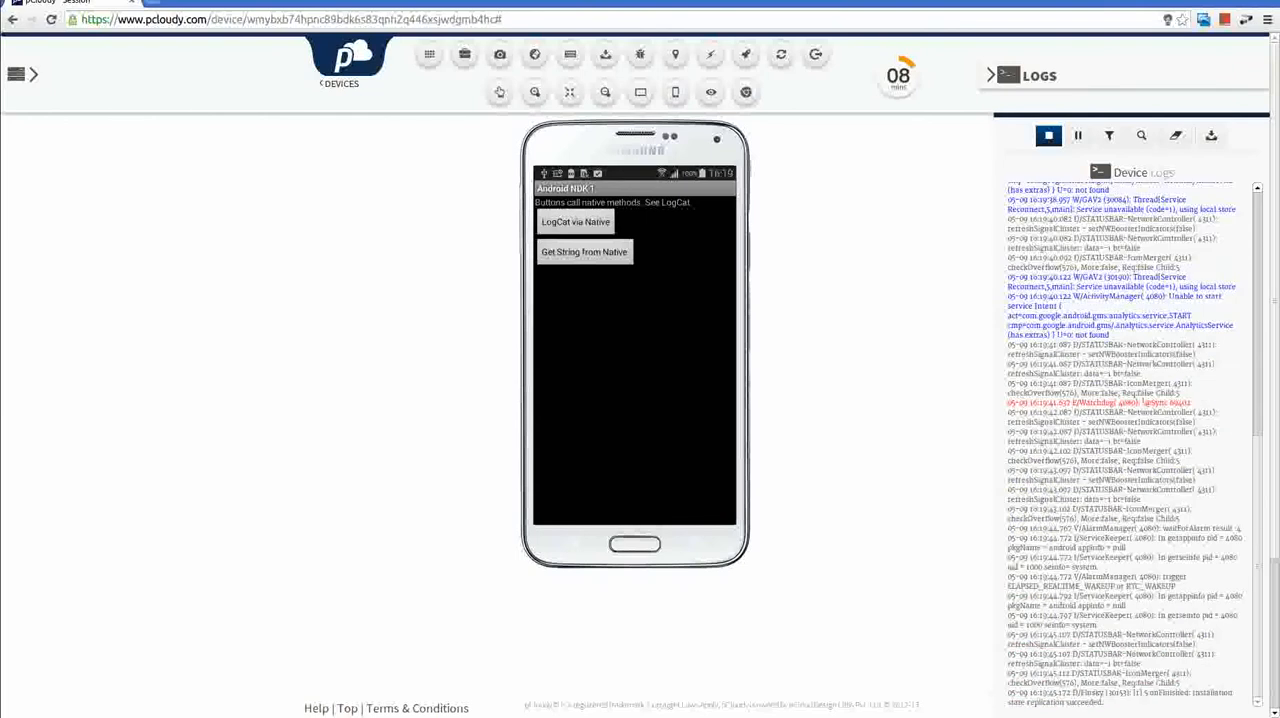
pyautogui.moveTo(499, 55)
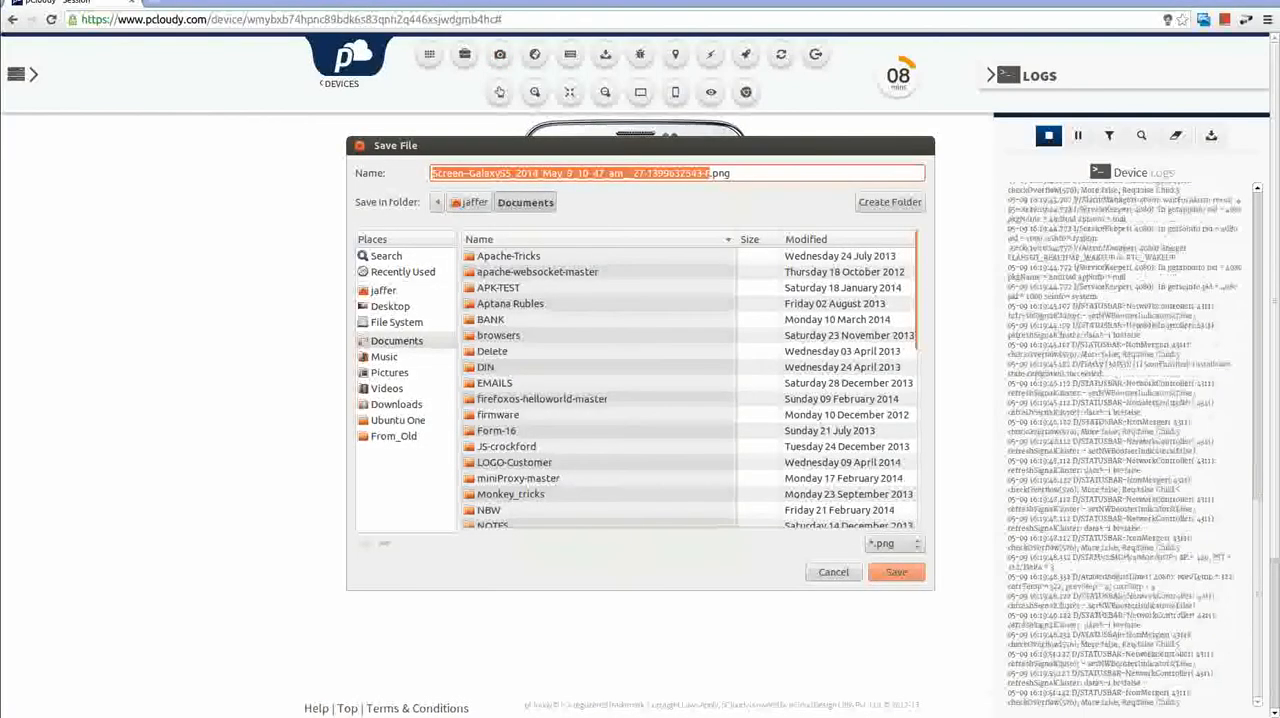
pyautogui.click(895, 571)
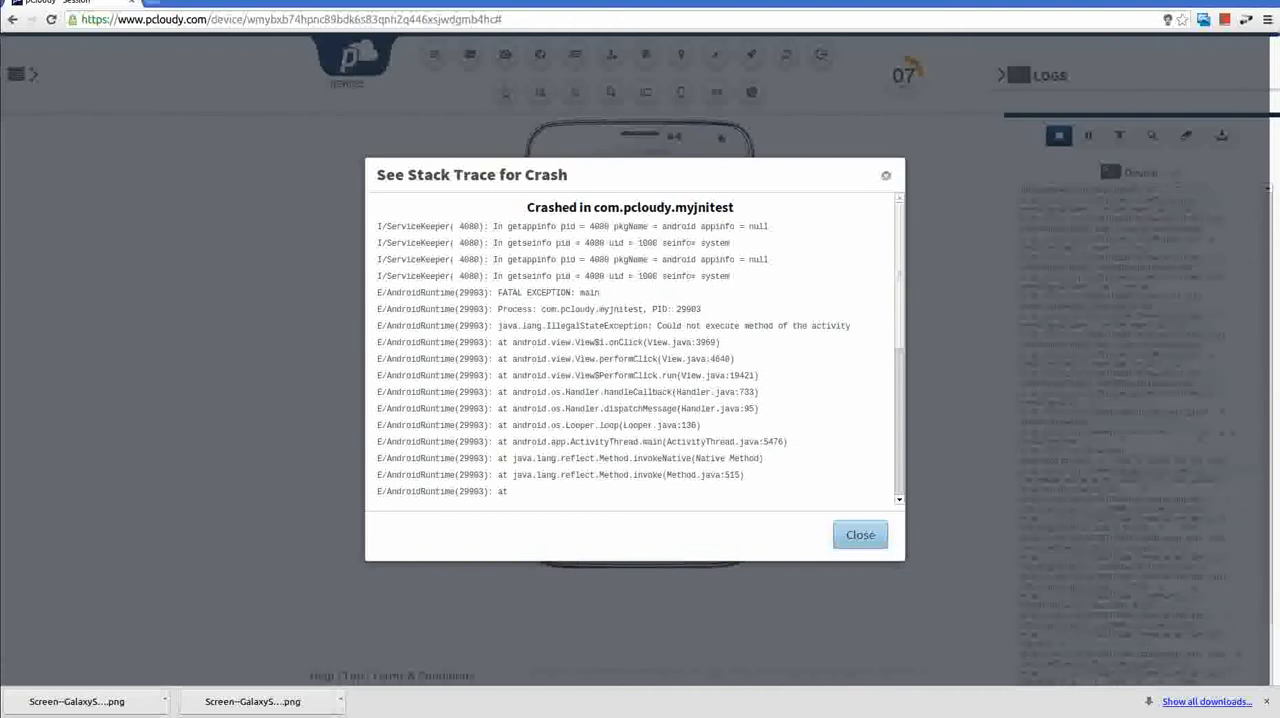
# Scroll through the com.pcloudy.myjnitest crash stack trace, then close it
pyautogui.scroll(-3)
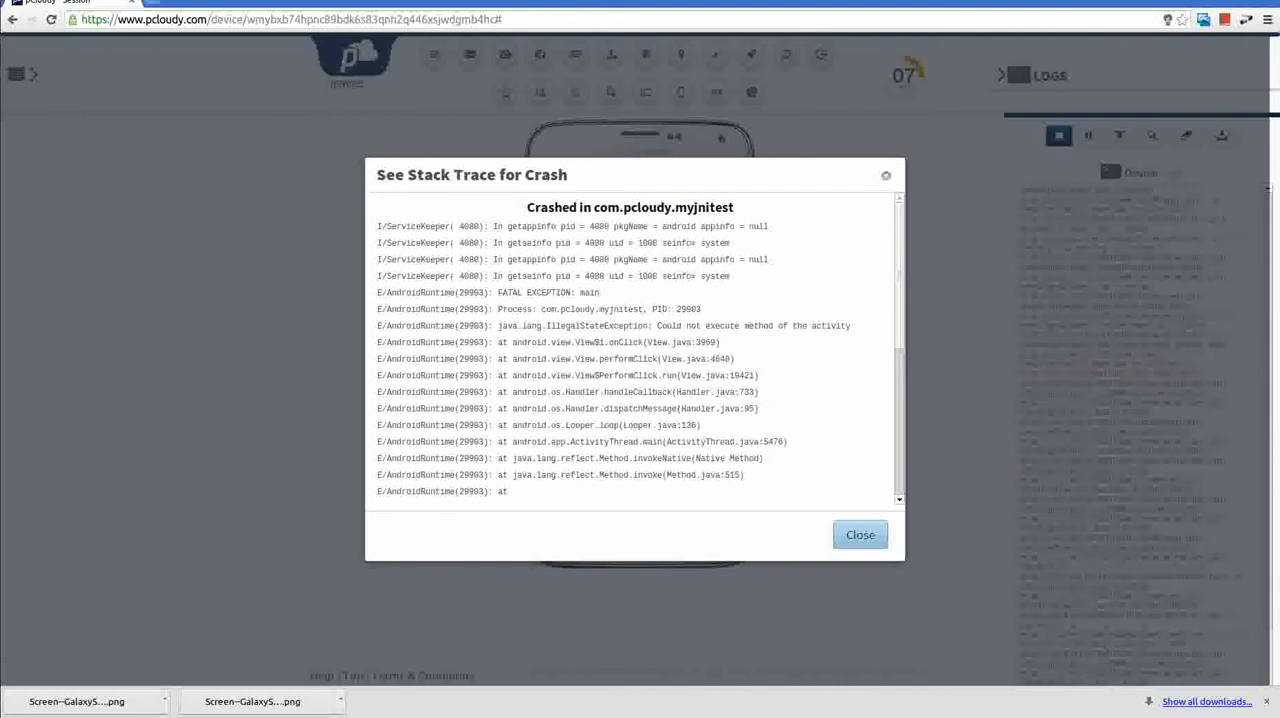
pyautogui.click(859, 534)
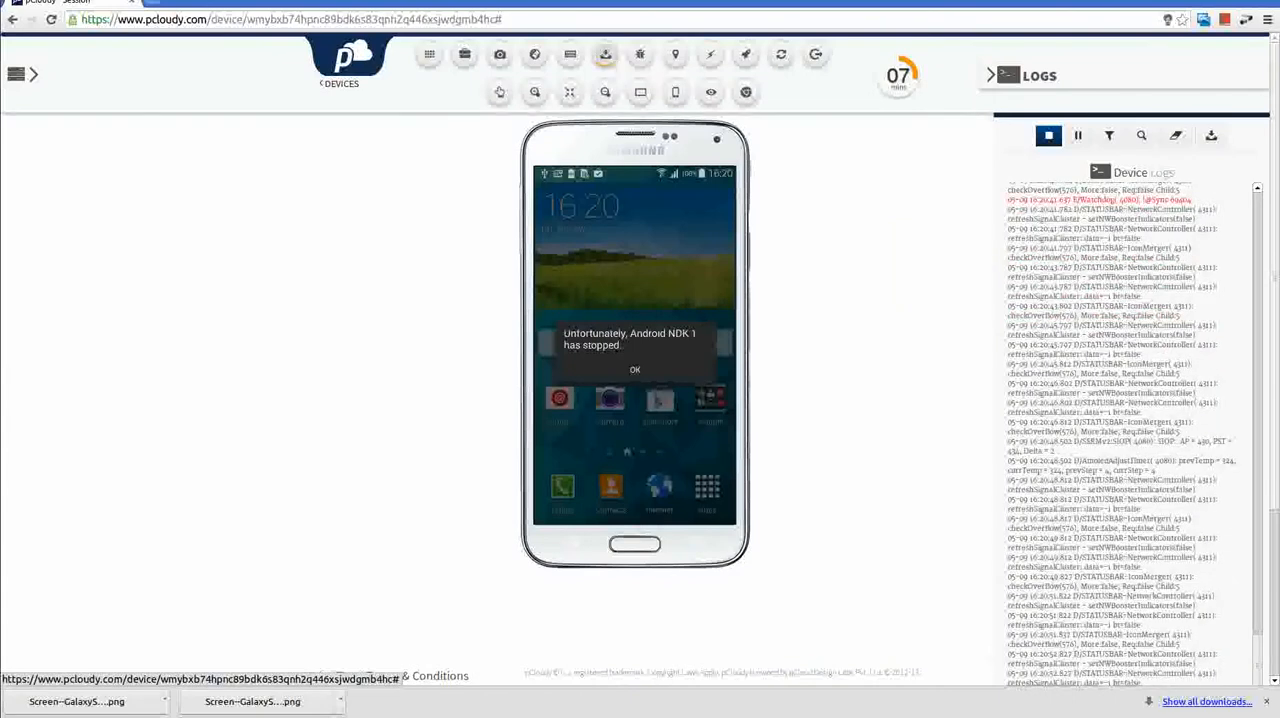
pyautogui.moveTo(605, 54)
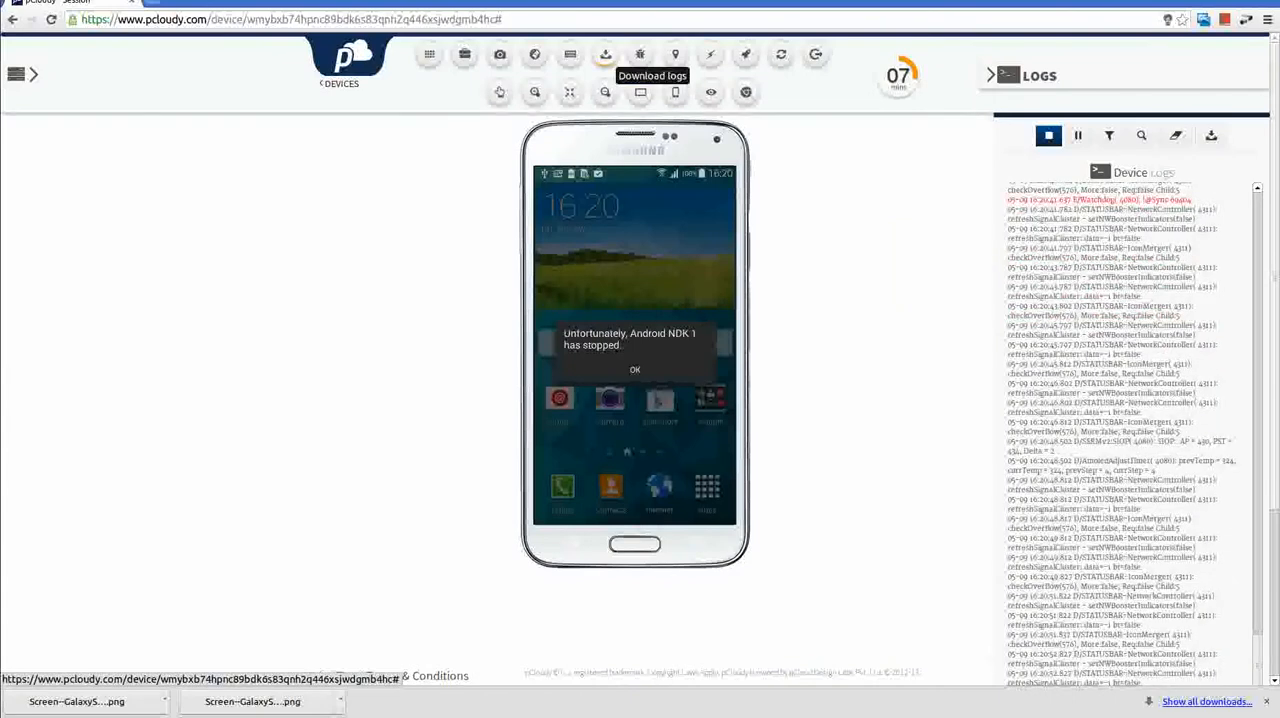
# Download the device log file and tap OK on the 'Android NDK 1 has stopped' alert
pyautogui.click(605, 54)
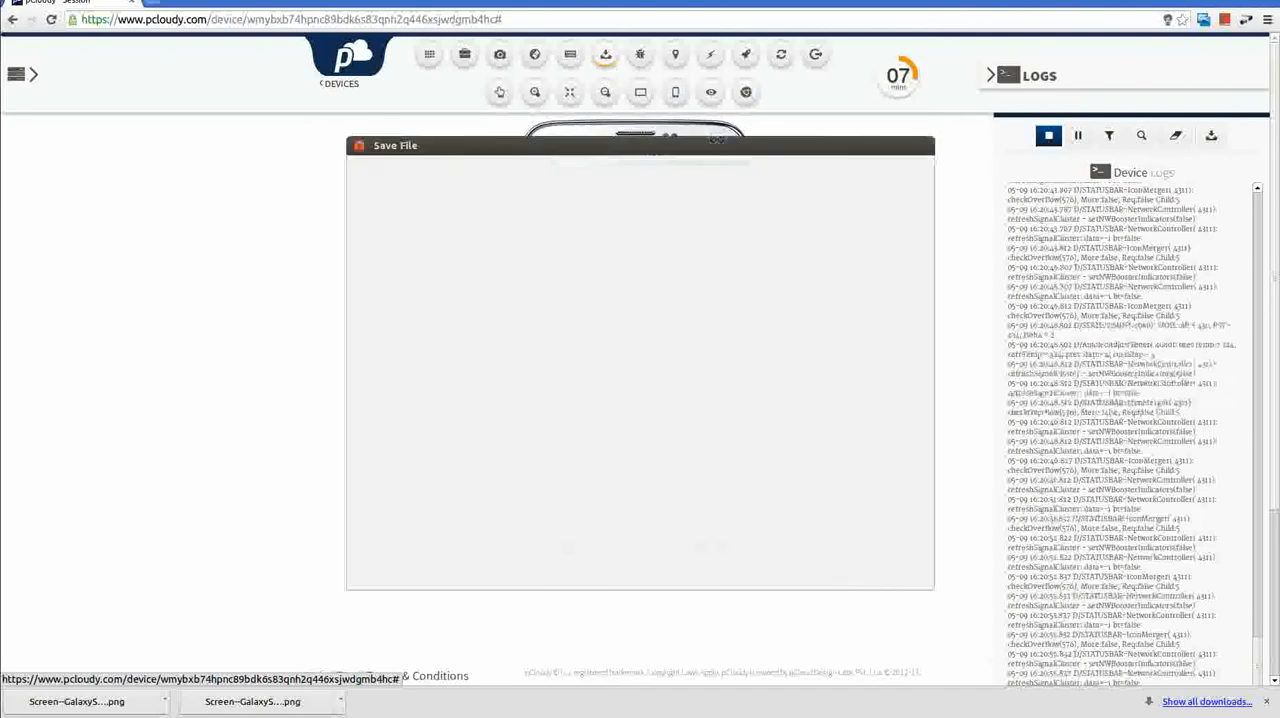
pyautogui.click(604, 54)
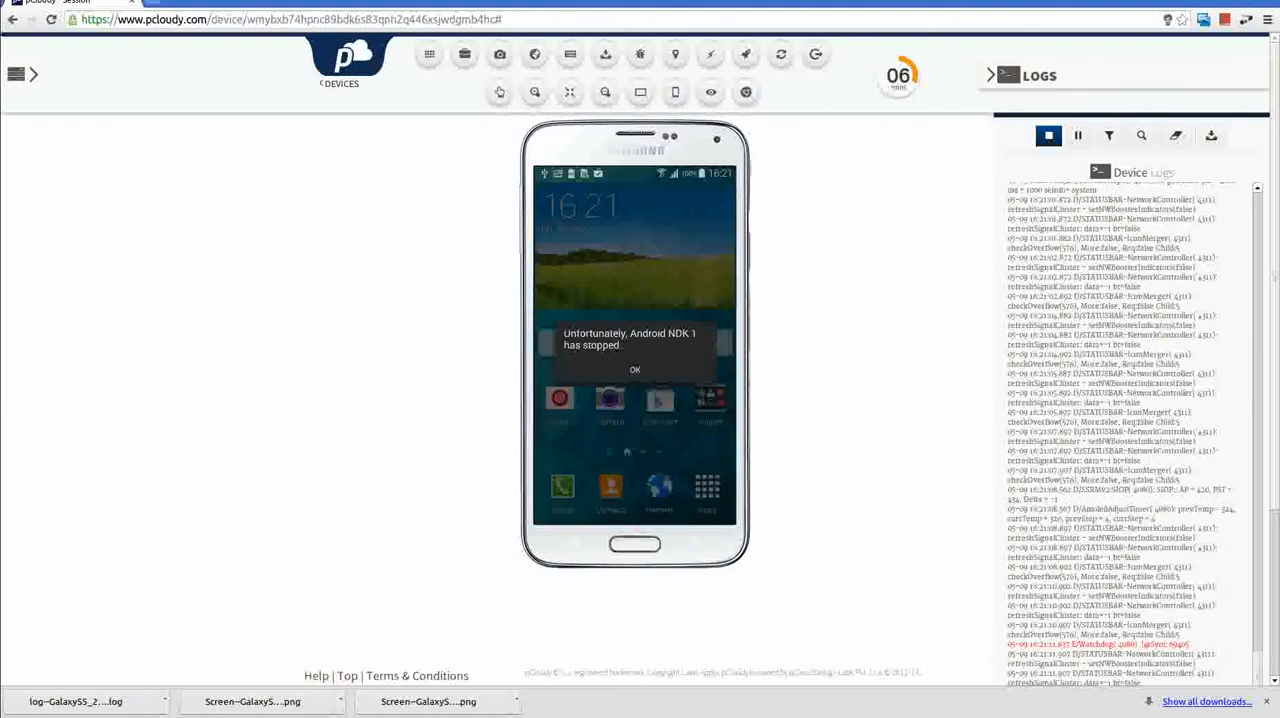
pyautogui.click(635, 369)
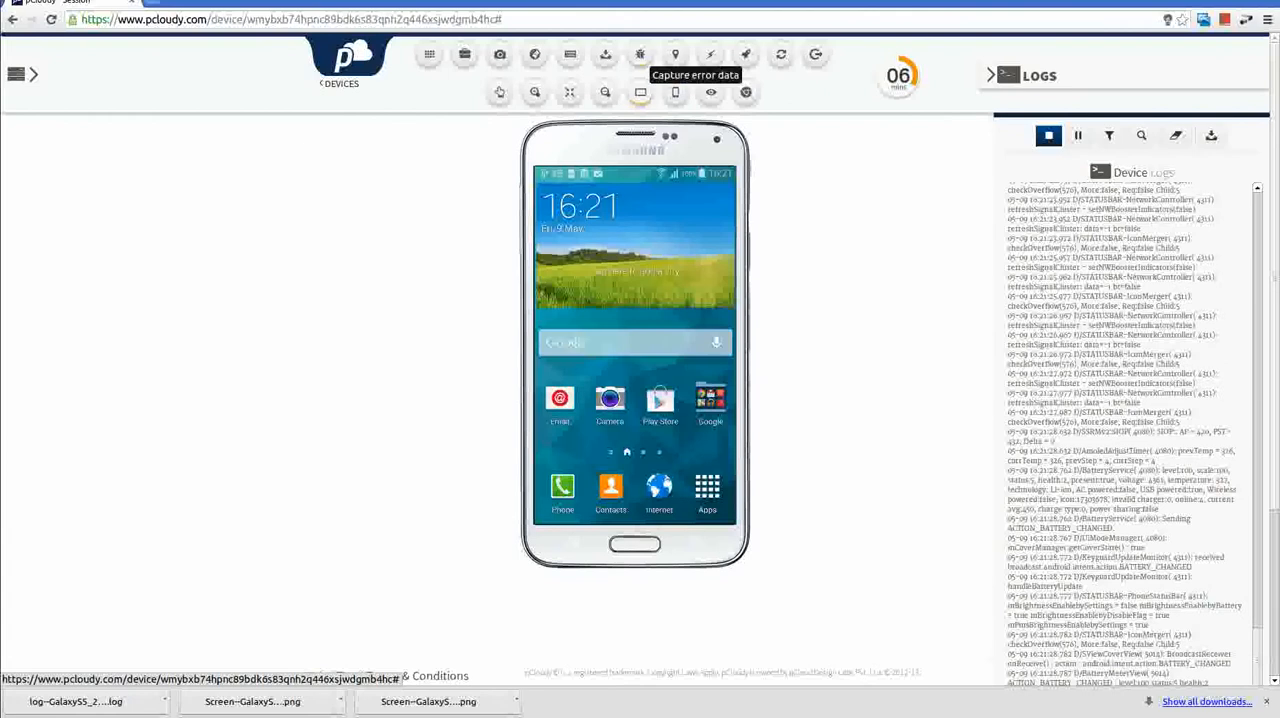
# Capture error data covering the last 108 seconds and download the bug report
pyautogui.click(640, 54)
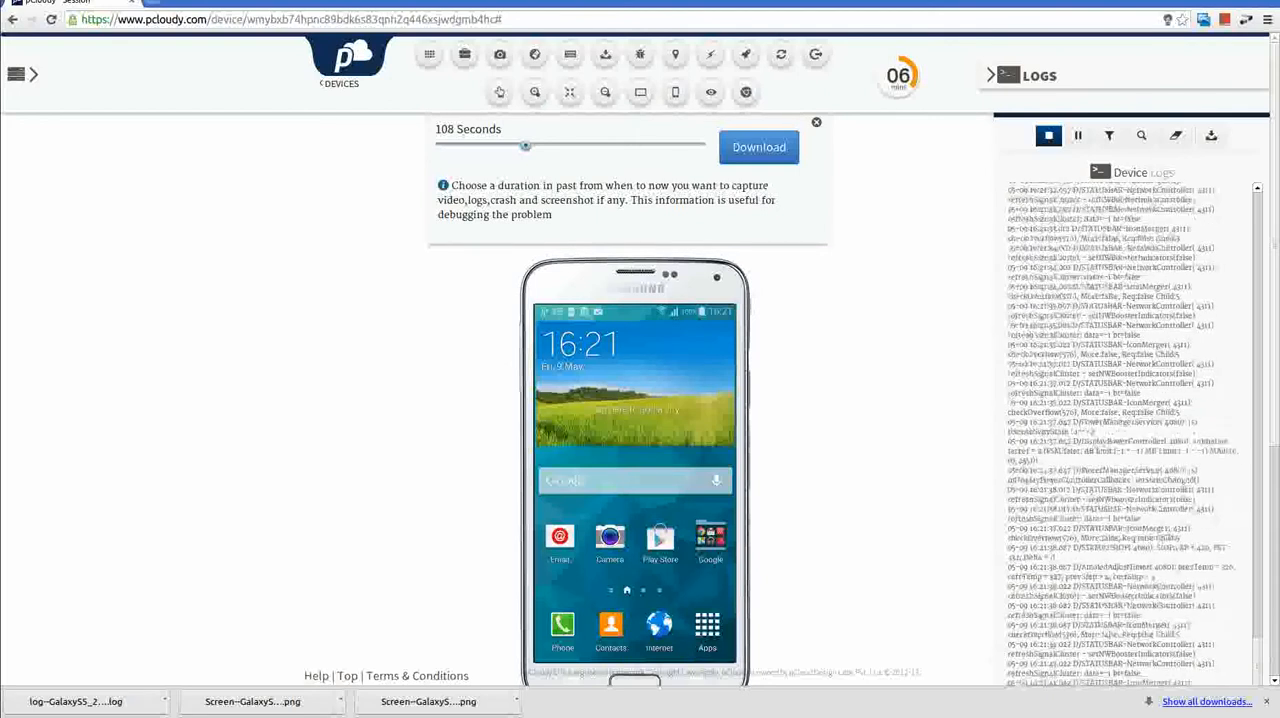
pyautogui.click(758, 147)
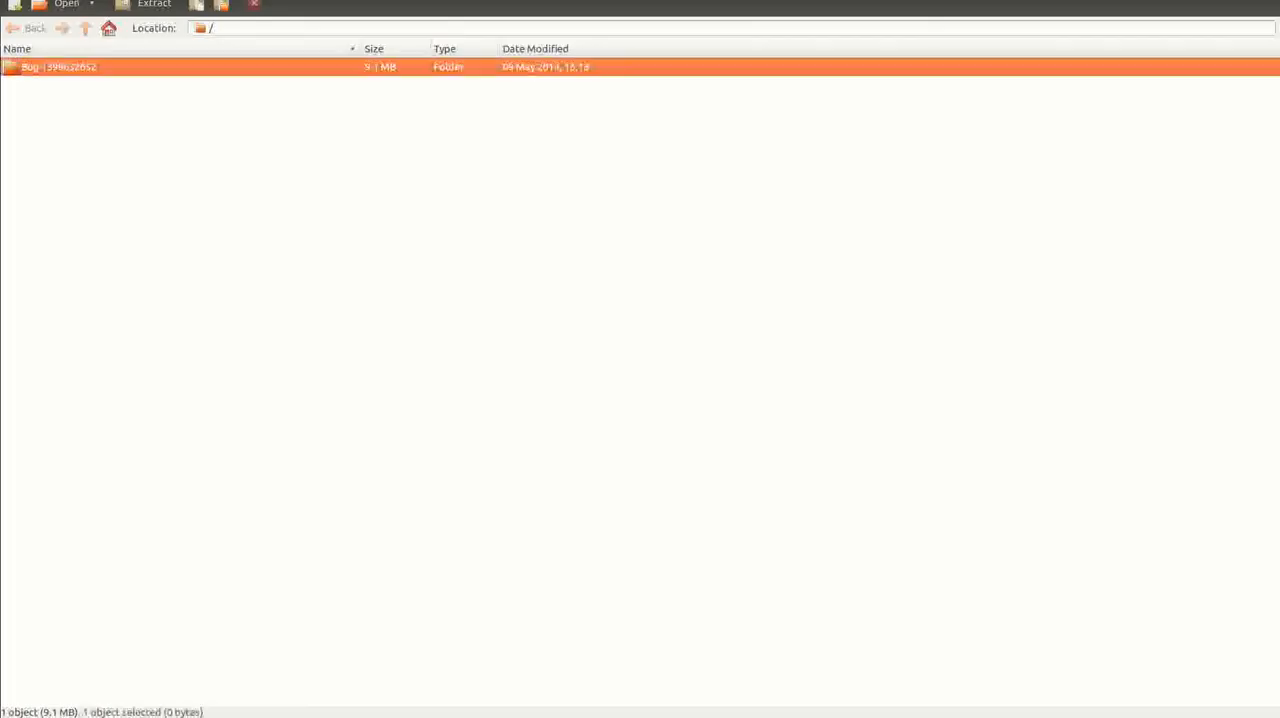
# Open the bug folder, view crash.html in the browser, then return to Archive Manager
pyautogui.doubleClick(57, 66)
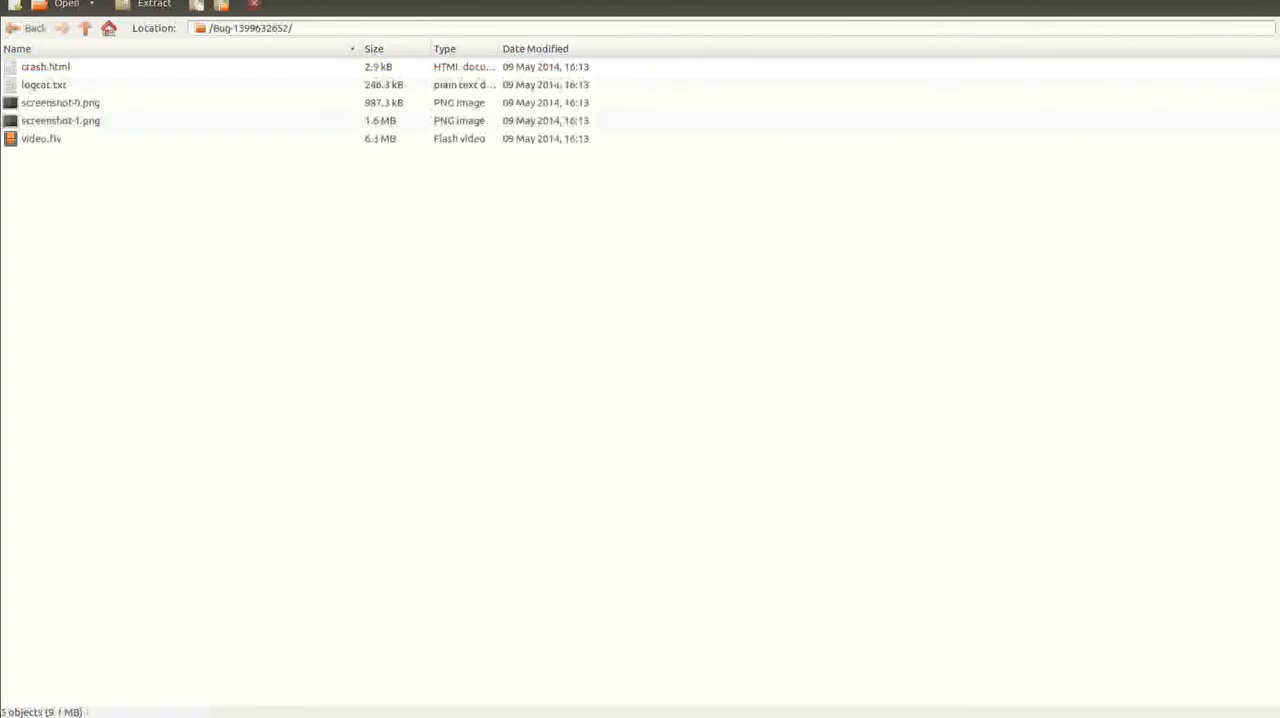
pyautogui.rightClick(45, 66)
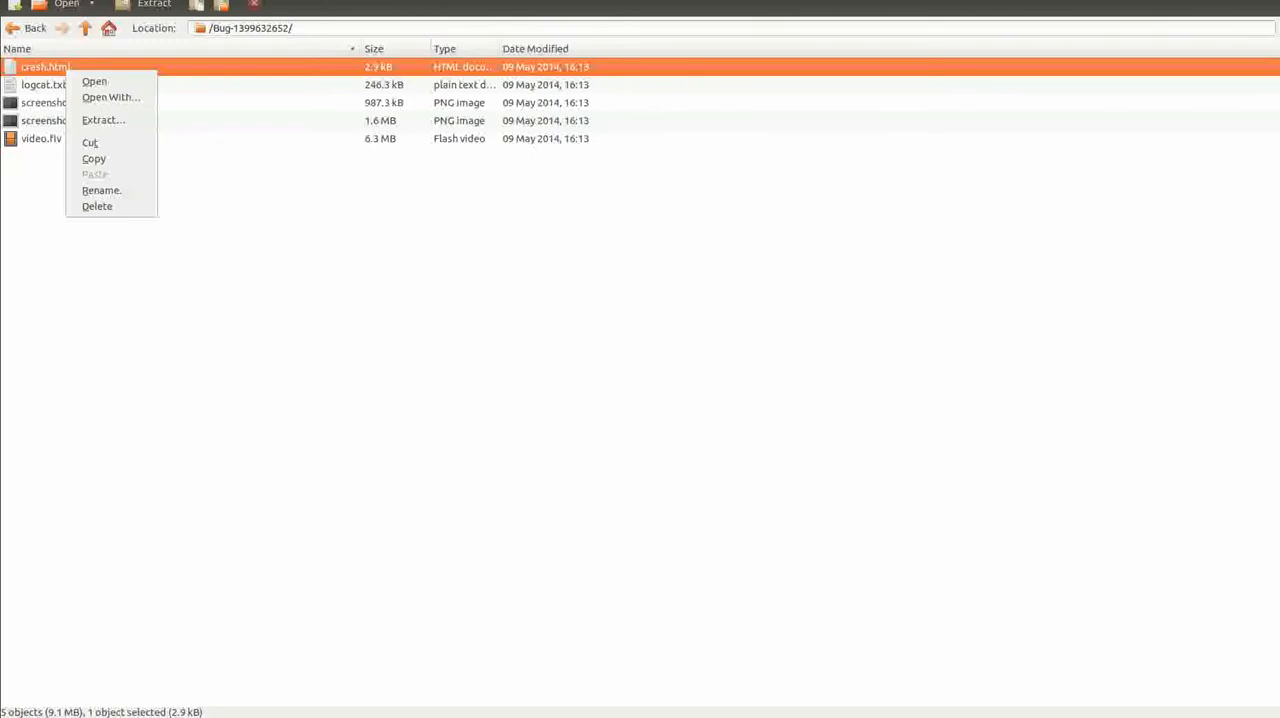
pyautogui.click(111, 97)
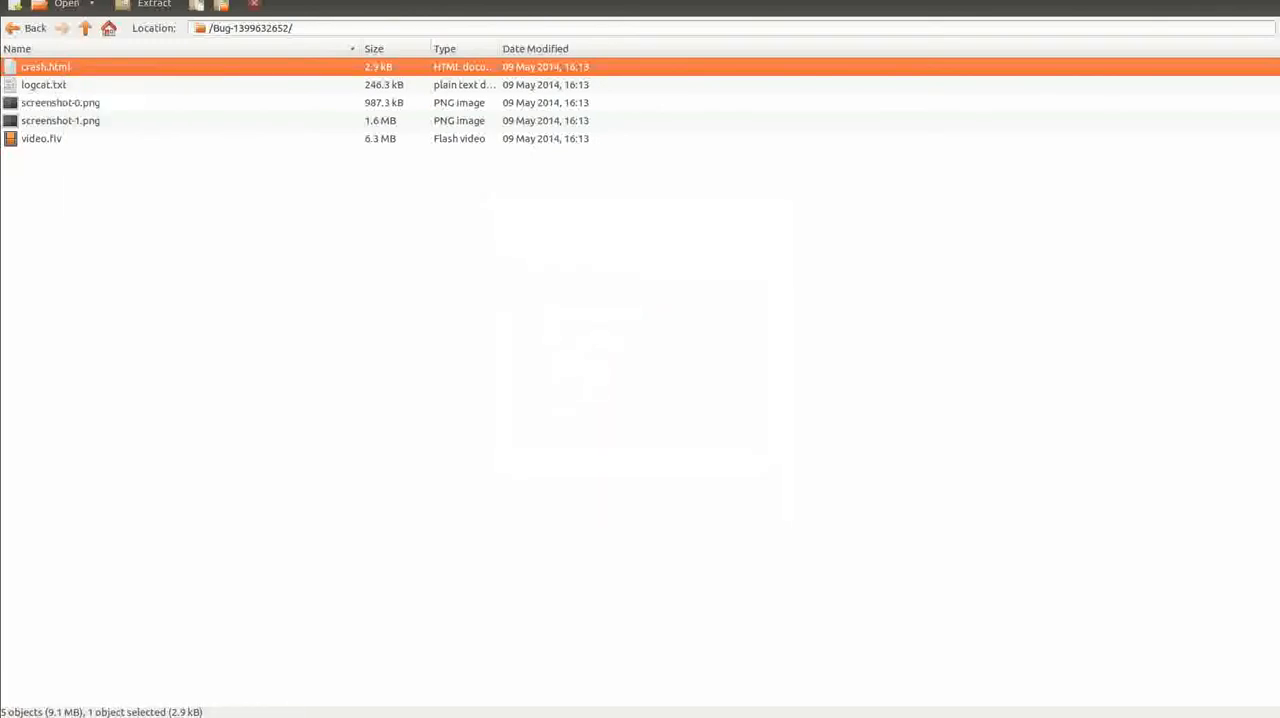
pyautogui.doubleClick(45, 66)
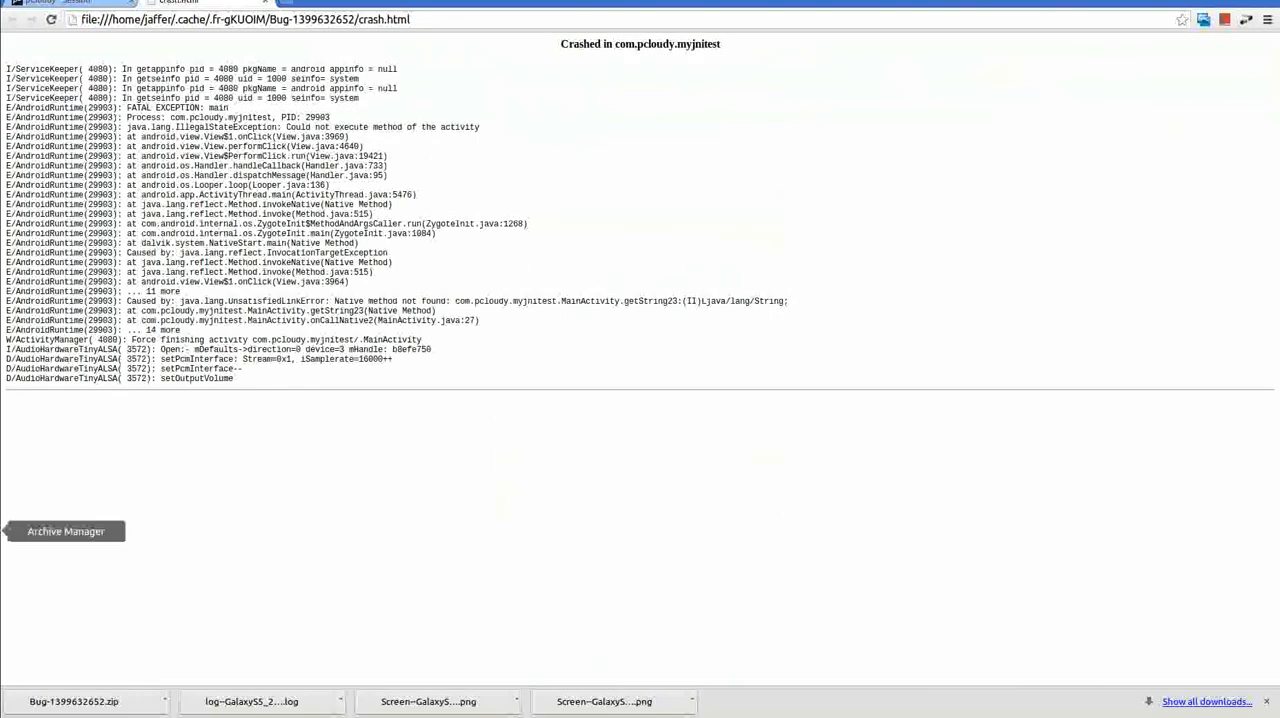
pyautogui.click(65, 531)
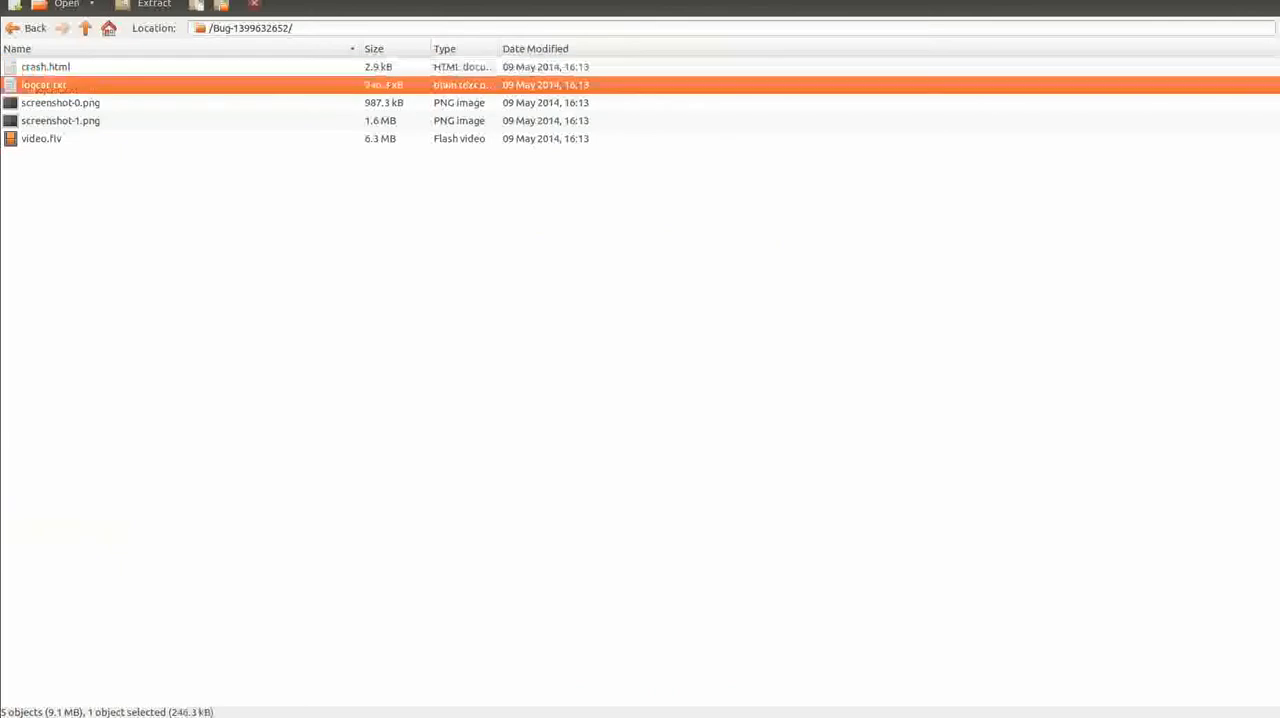
# View screenshot-0.png from the archive and close the preview
pyautogui.click(60, 102)
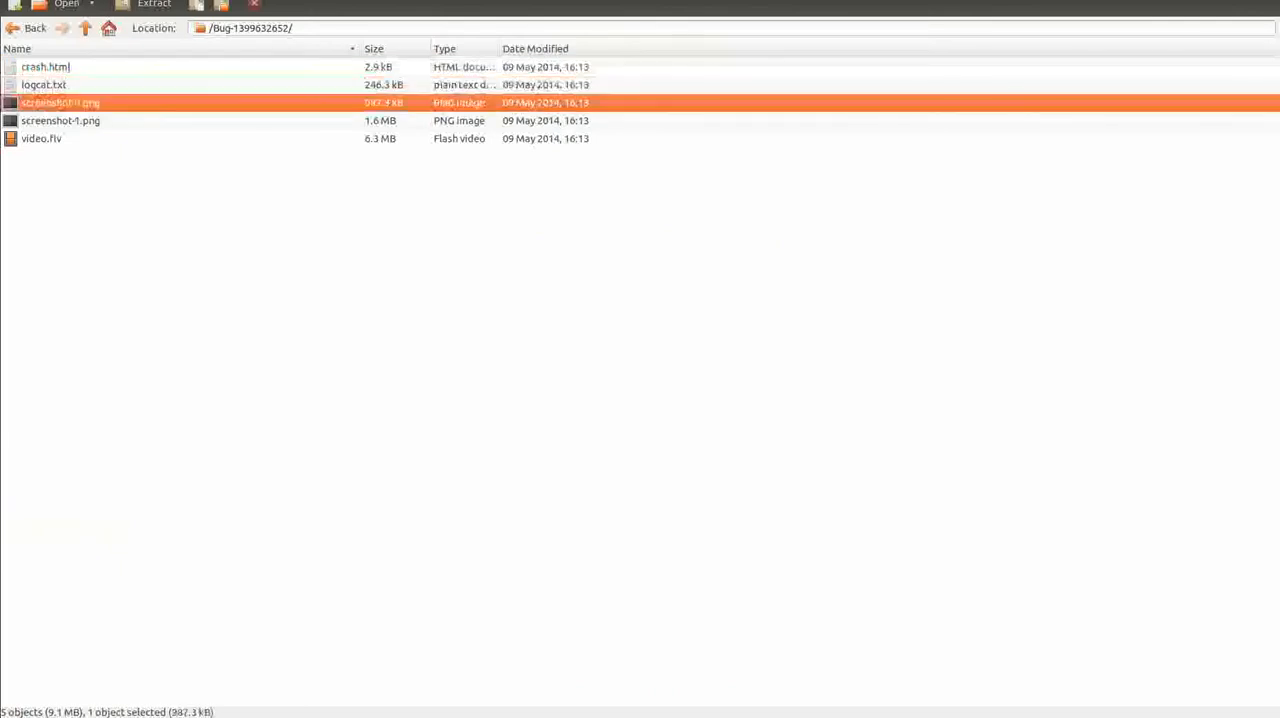
pyautogui.doubleClick(60, 102)
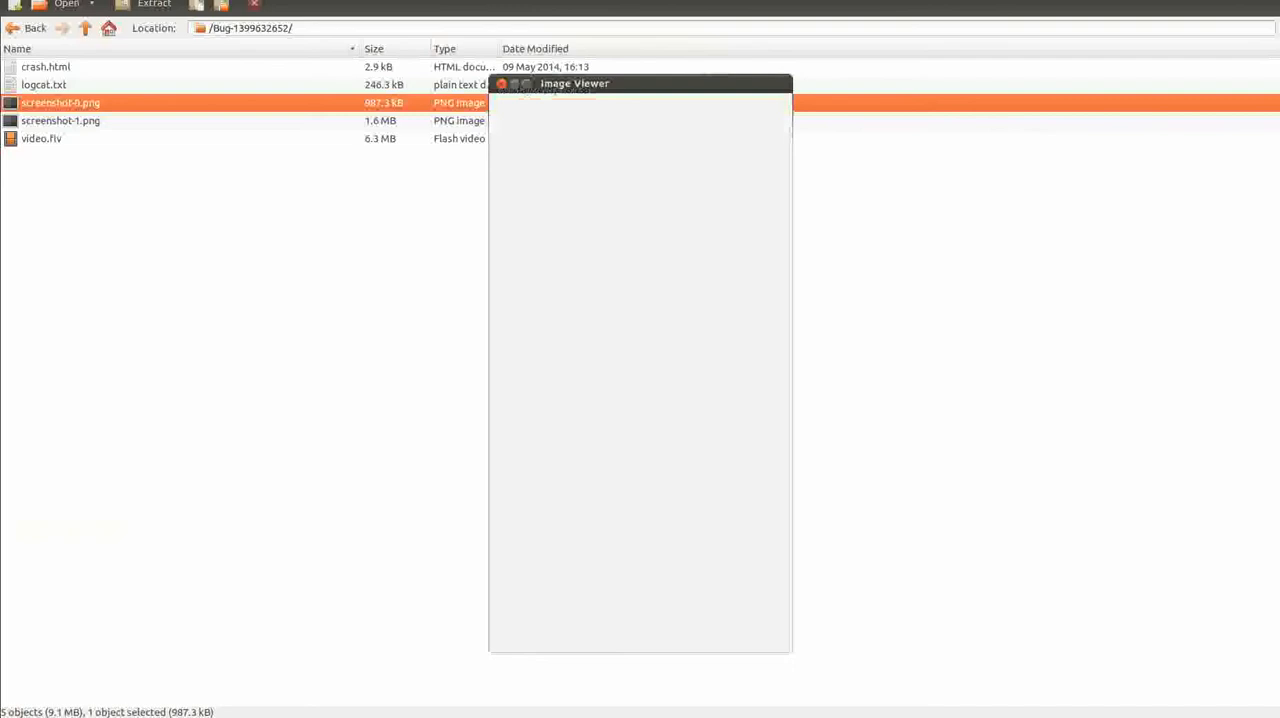
pyautogui.click(502, 84)
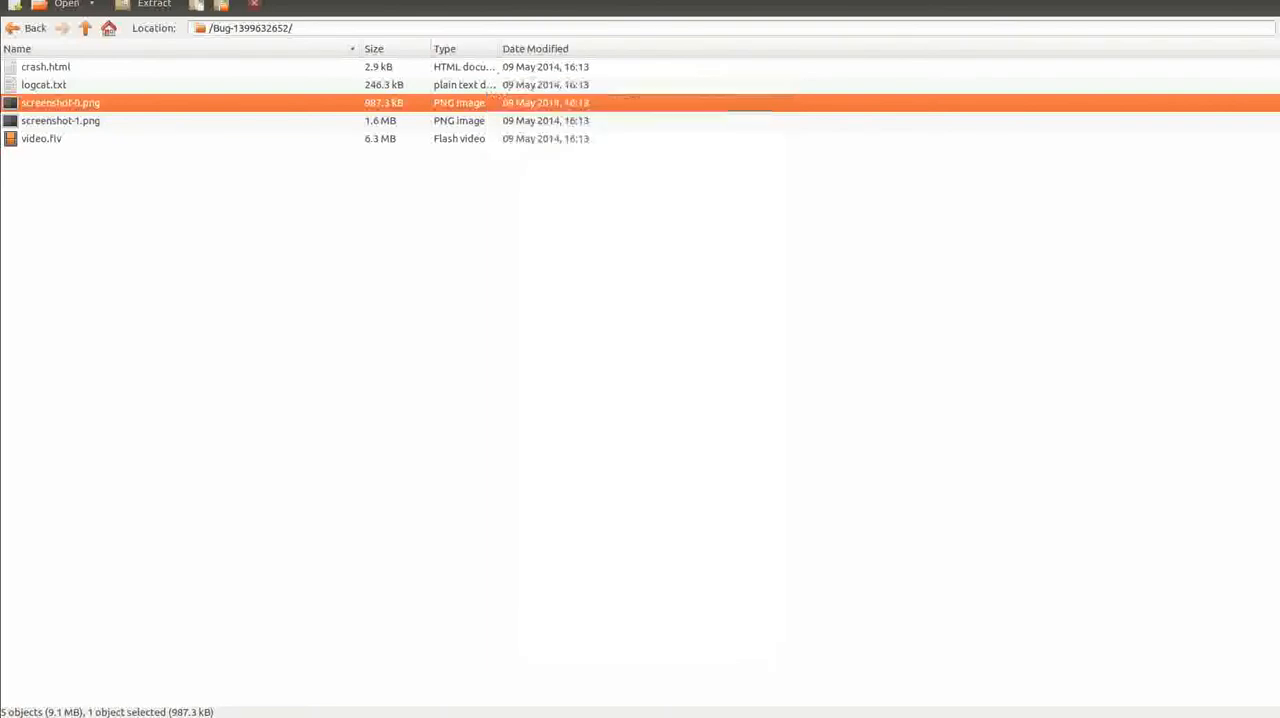
# Open video.flv from the archive in VLC media player
pyautogui.rightClick(42, 138)
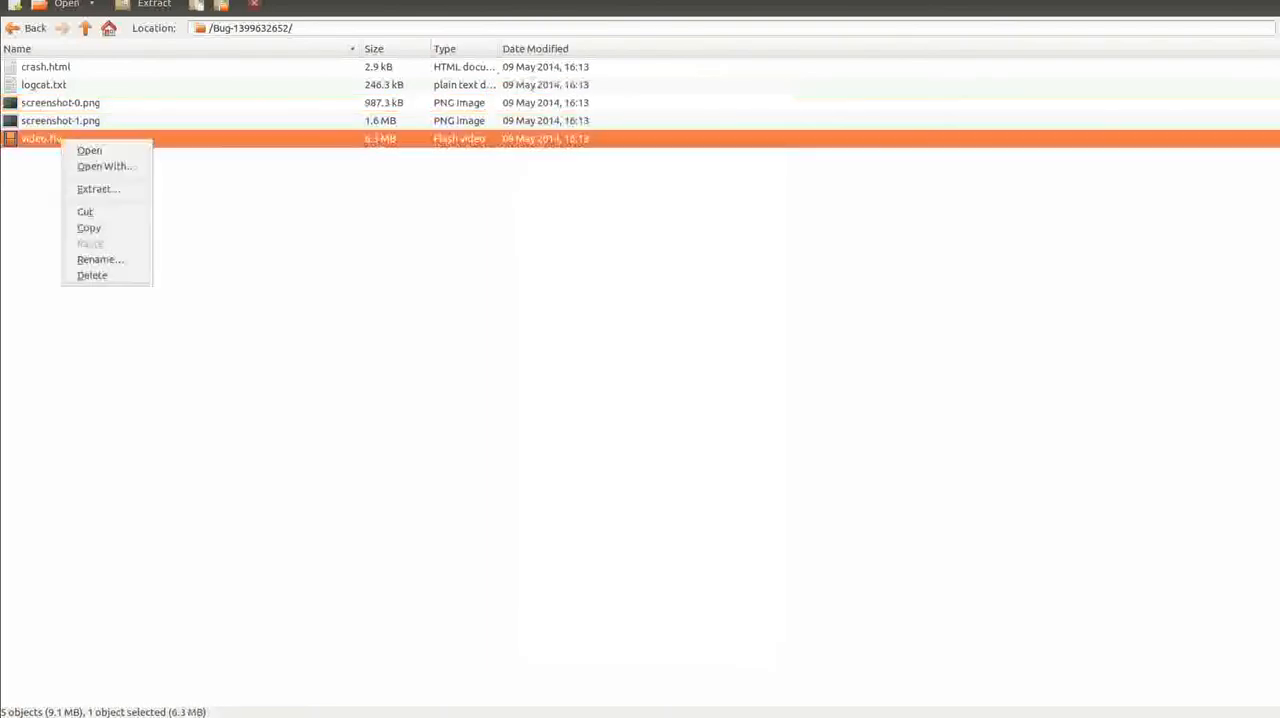
pyautogui.click(106, 166)
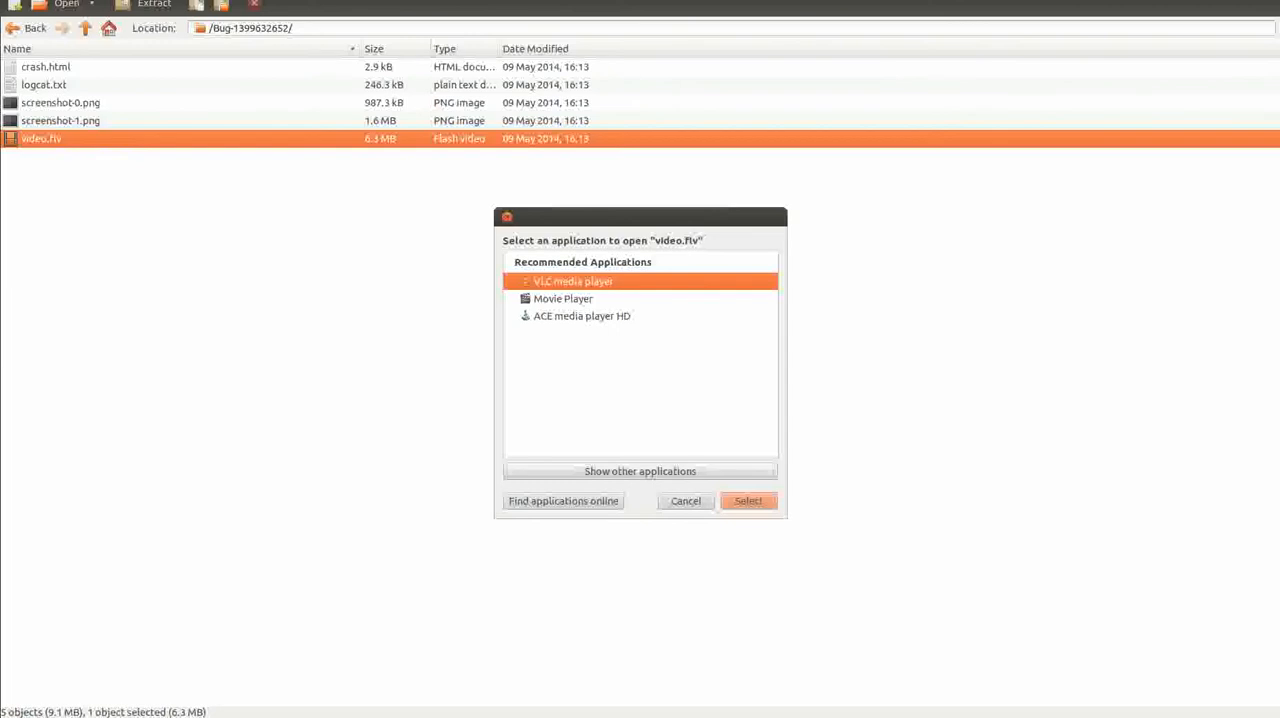
pyautogui.click(748, 500)
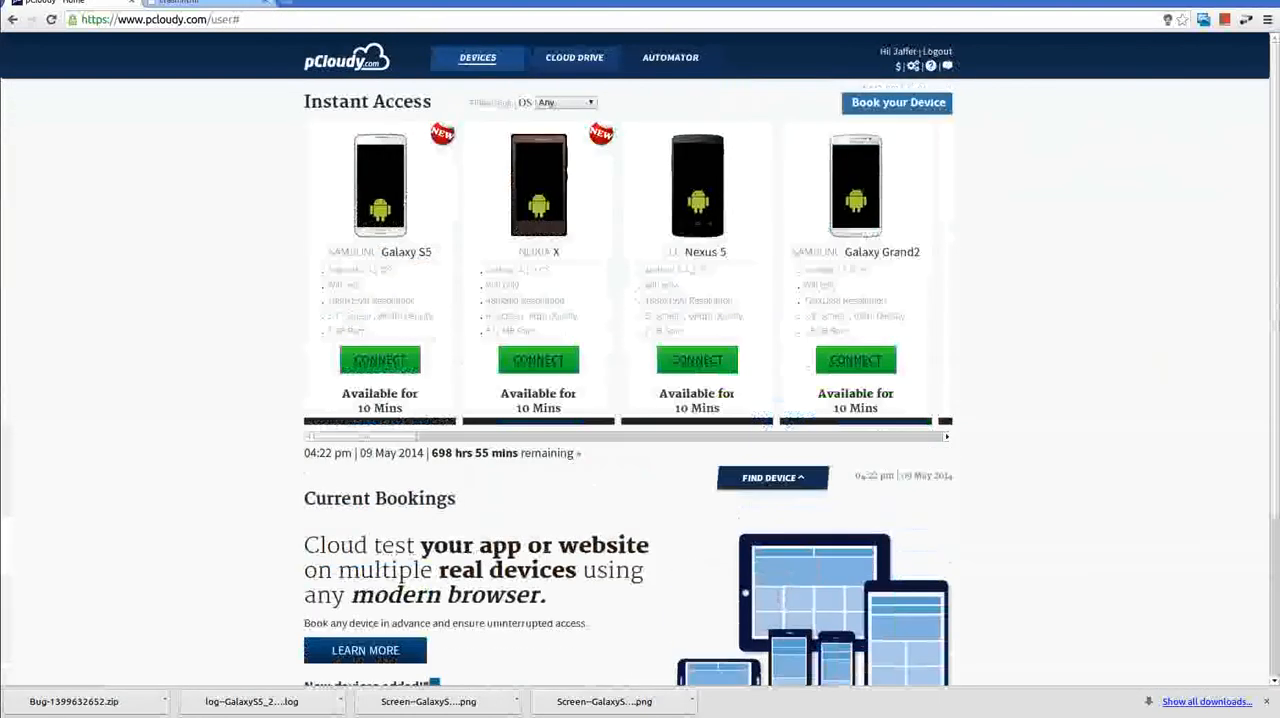
# Play the latest Galaxy S5 video from Cloud Drive Videos, then show Session Logs
pyautogui.click(574, 57)
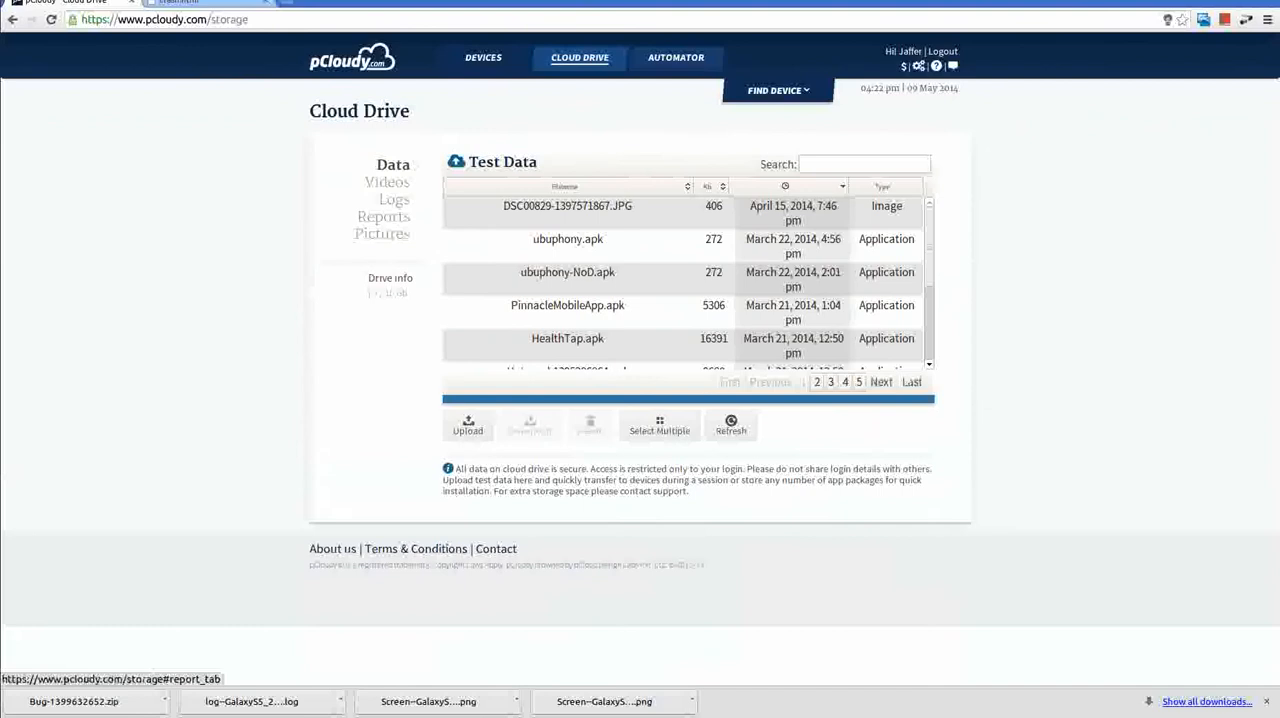
pyautogui.click(386, 181)
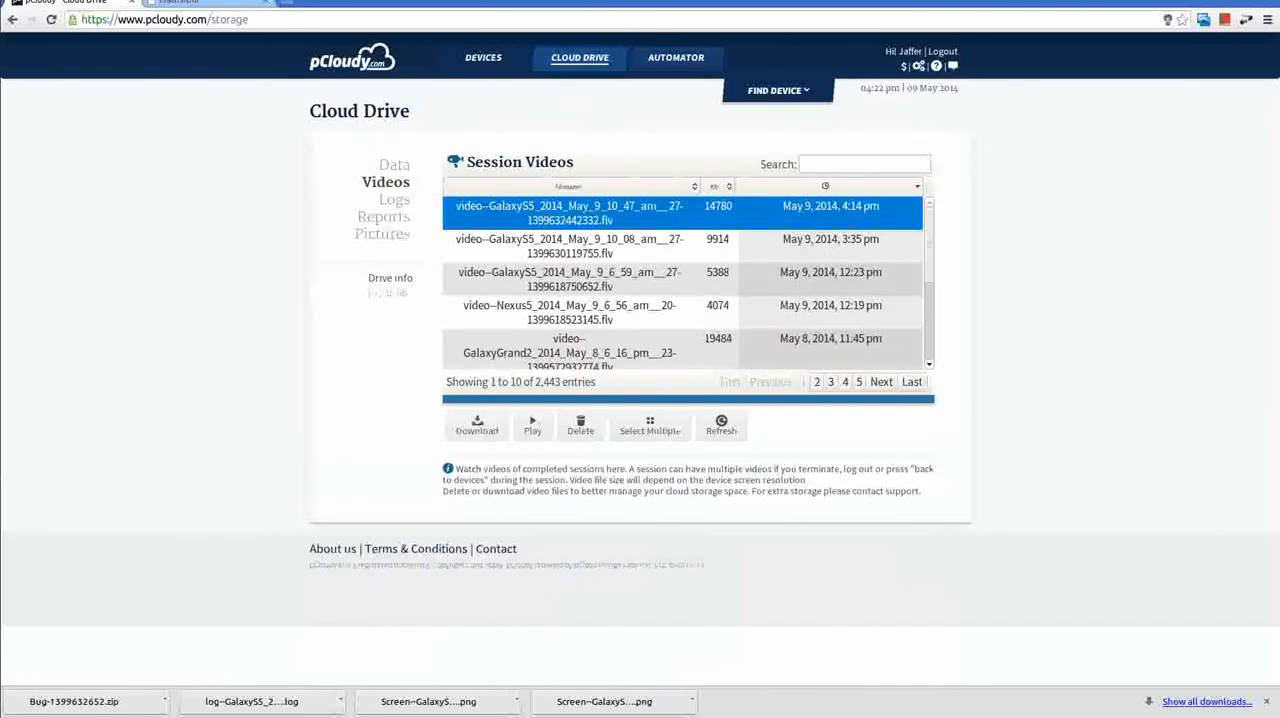
pyautogui.click(532, 425)
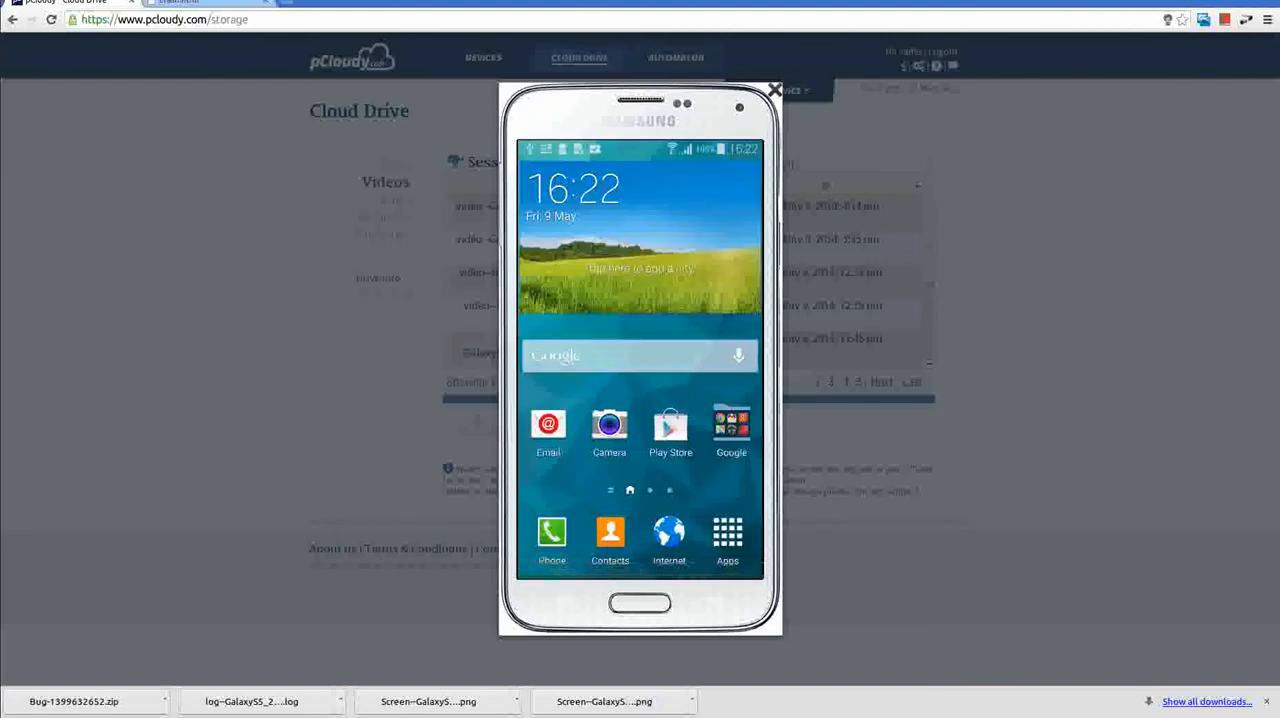
pyautogui.click(775, 90)
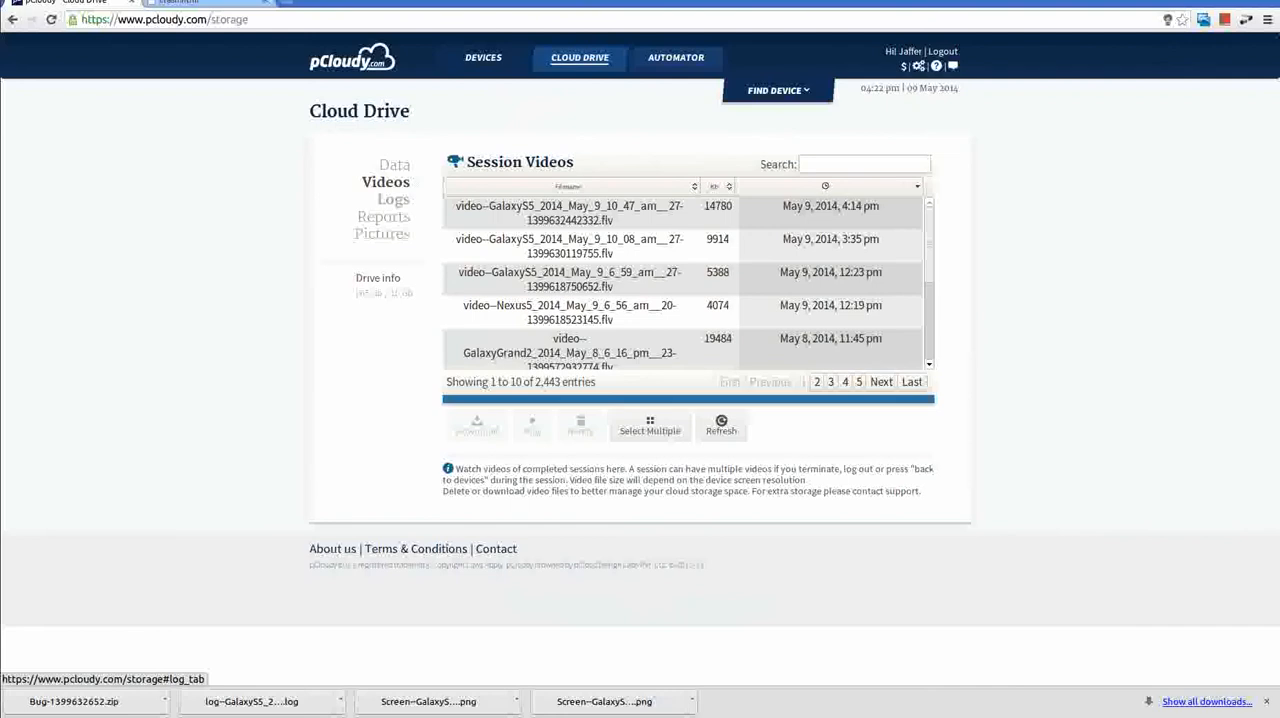
pyautogui.click(392, 199)
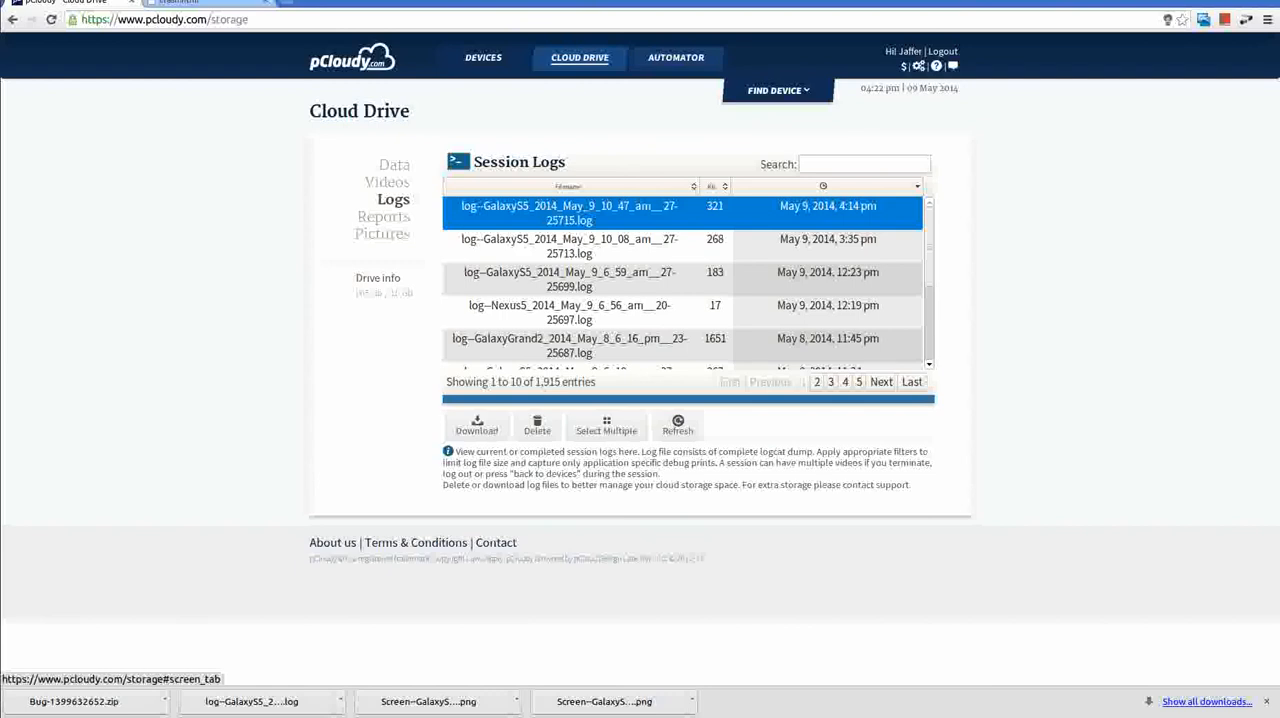
# Preview a Galaxy S5 screenshot from Cloud Drive Pictures and close it
pyautogui.click(381, 233)
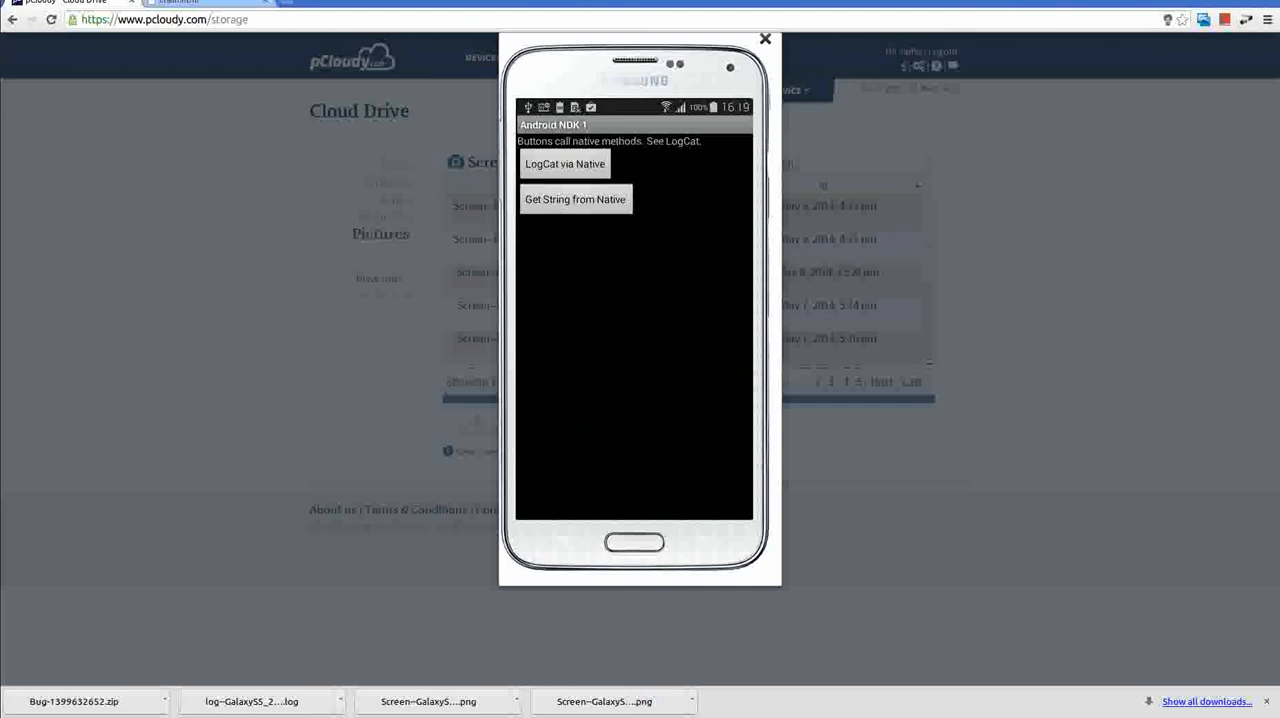
pyautogui.click(765, 39)
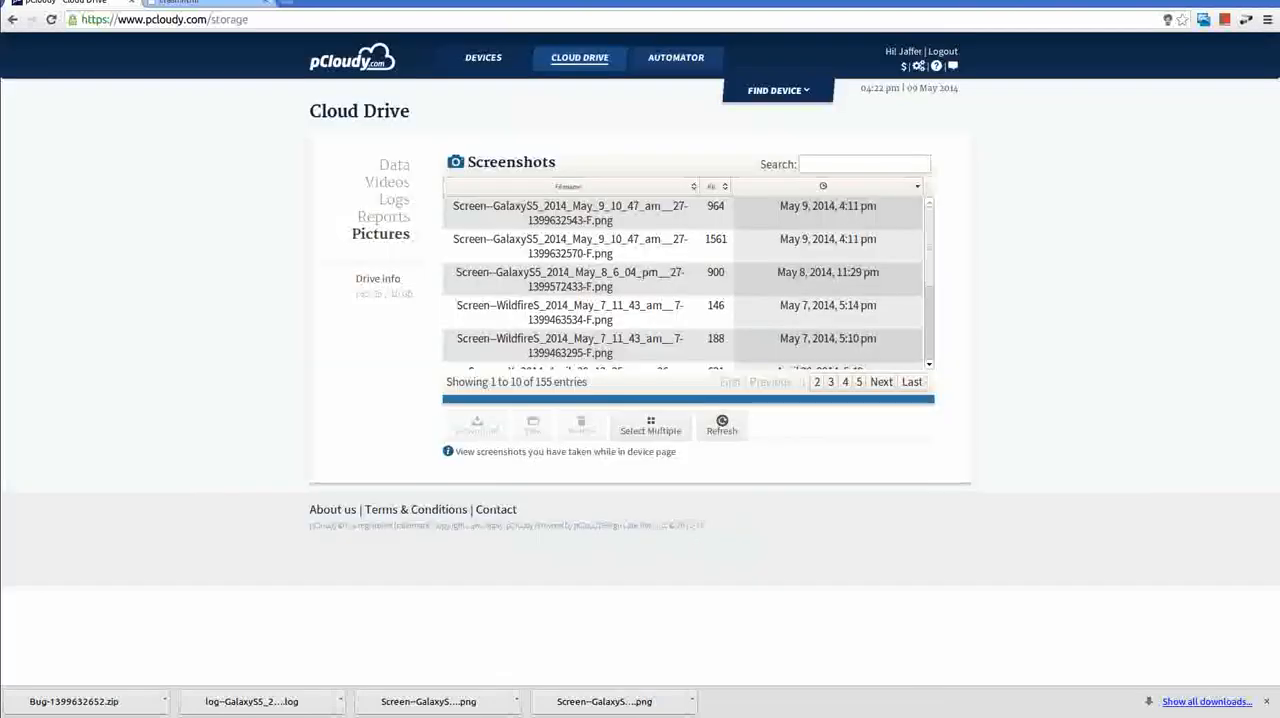